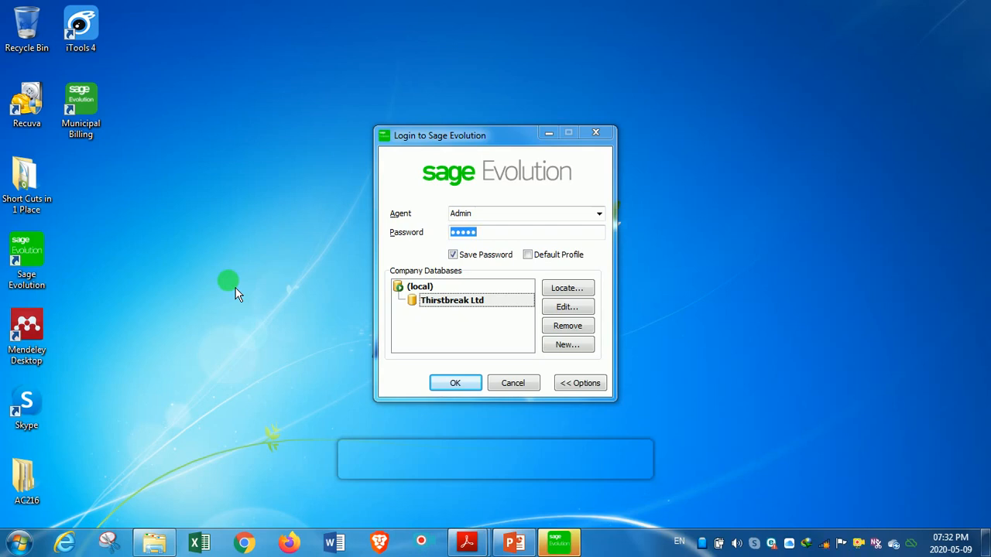
{"action": "mouse_move", "coordinate": [131, 345]}
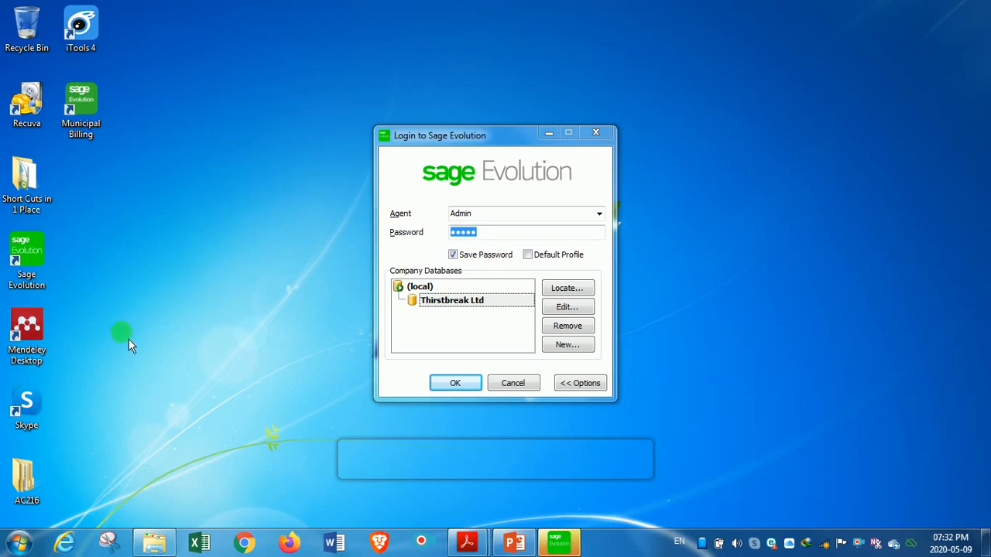
- Sign in as Admin to the Thirstbreak Ltd company database
{"action": "left_click", "coordinate": [452, 301]}
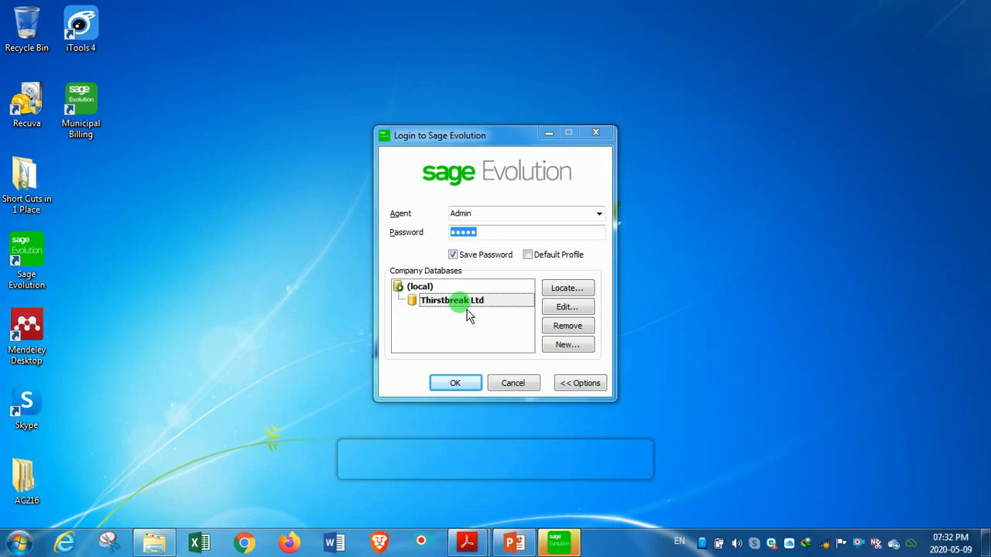
{"action": "mouse_move", "coordinate": [458, 353]}
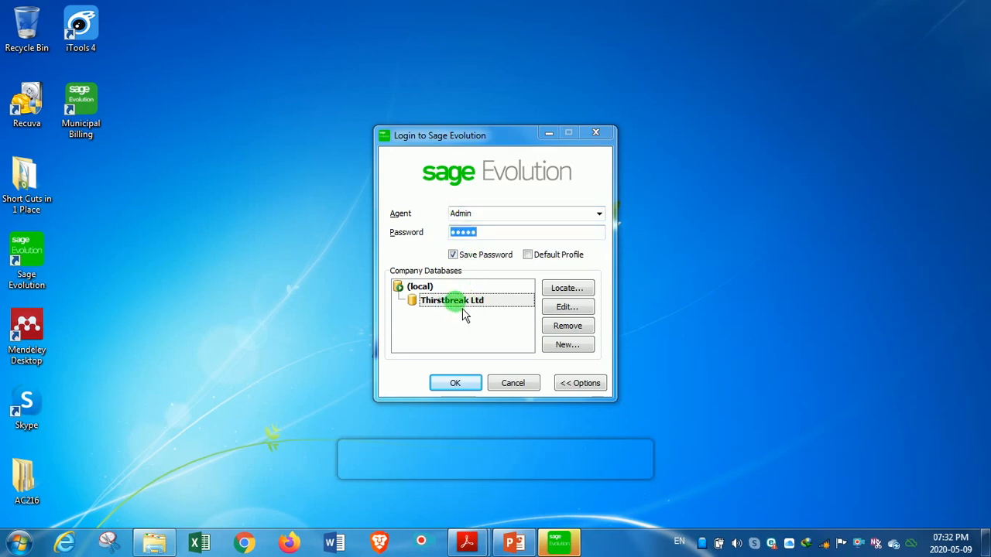
{"action": "mouse_move", "coordinate": [495, 321]}
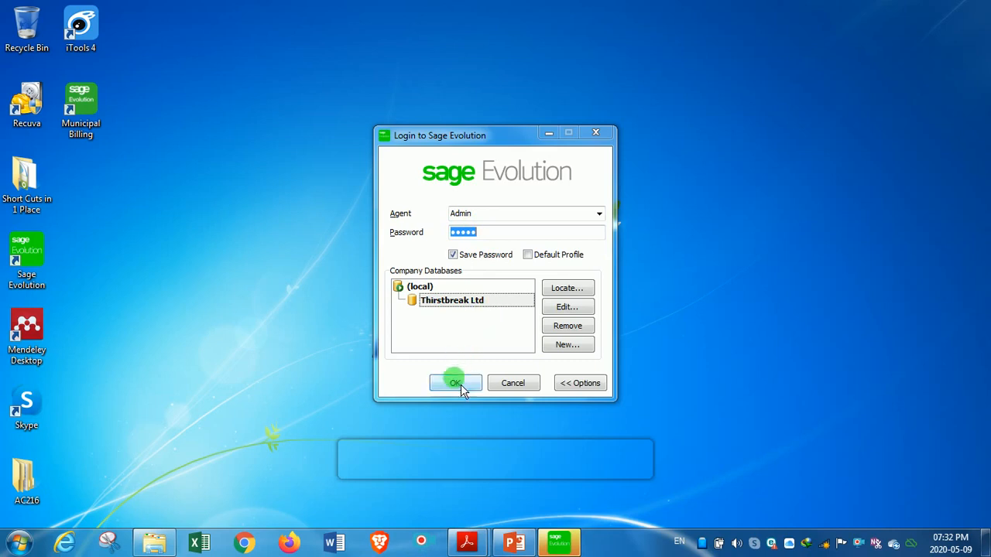
{"action": "left_click", "coordinate": [456, 384]}
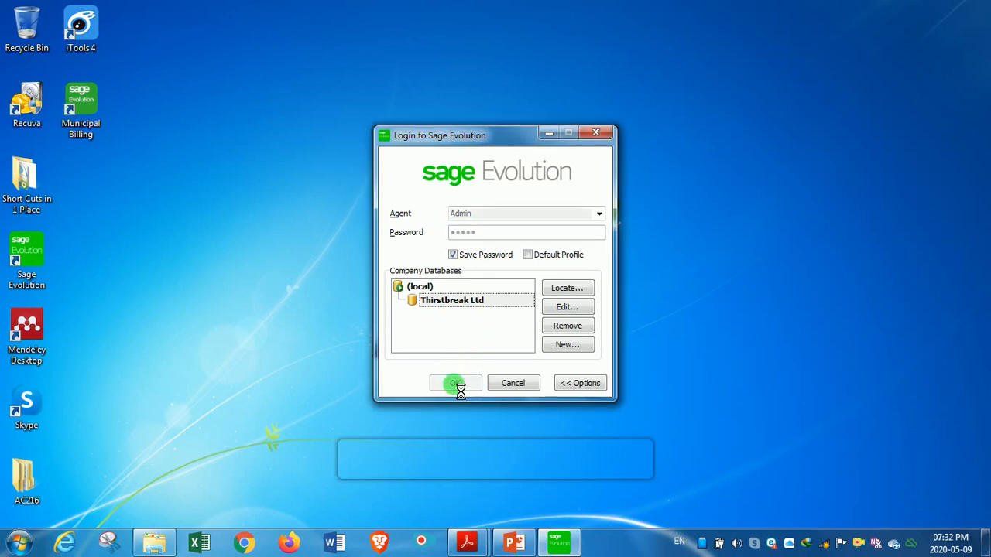
- Confirm the login so the Sage Evolution Explorer module overview loads
{"action": "left_click", "coordinate": [455, 383]}
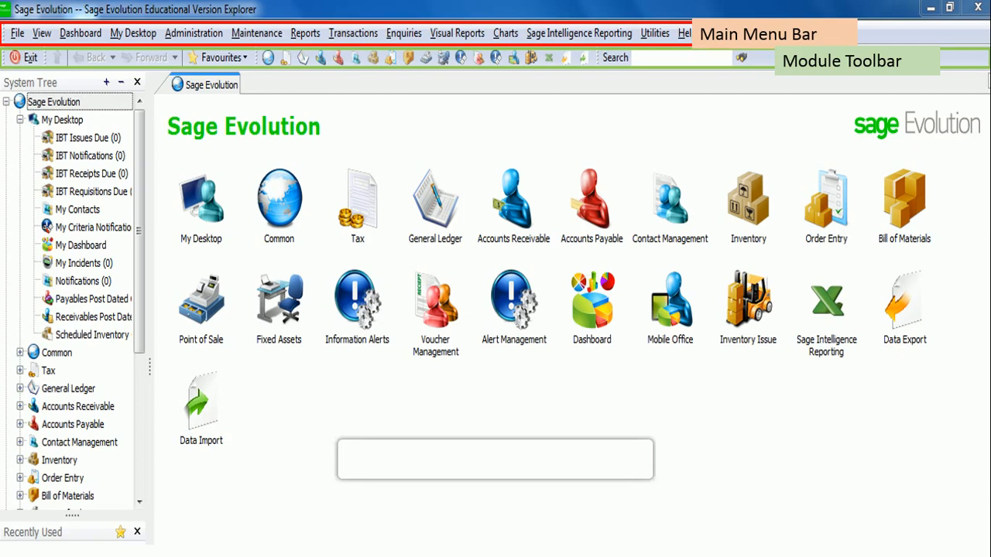
{"action": "mouse_move", "coordinate": [308, 115]}
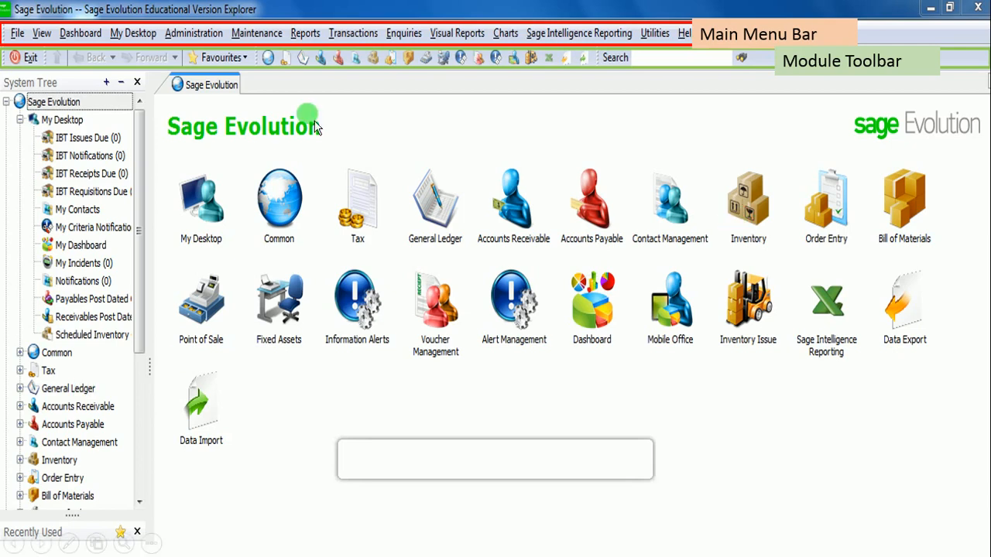
{"action": "mouse_move", "coordinate": [266, 58]}
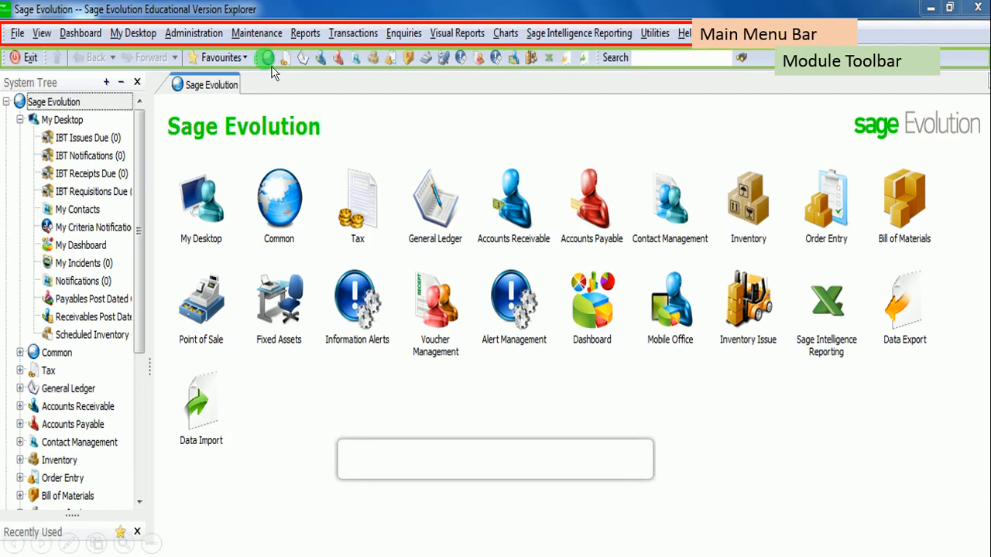
{"action": "mouse_move", "coordinate": [302, 57]}
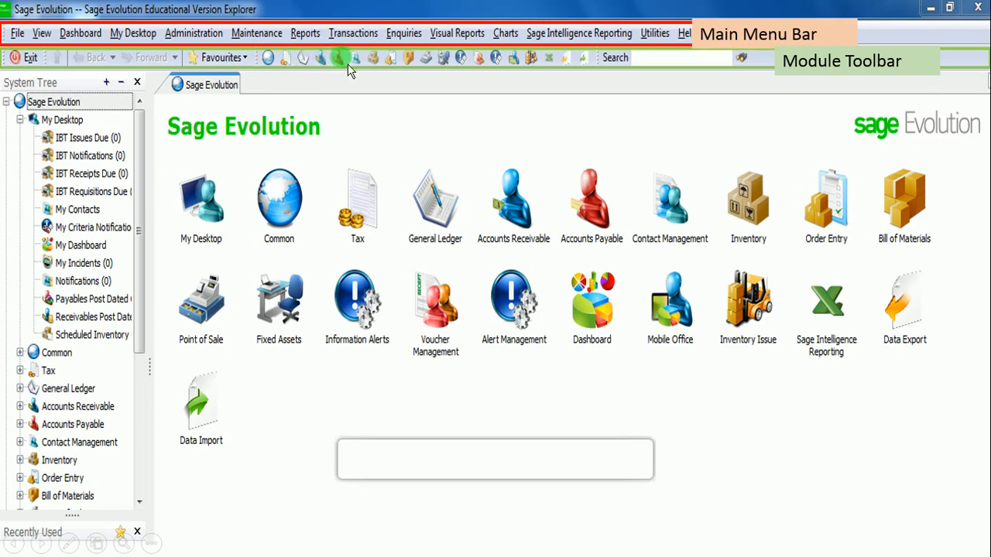
{"action": "mouse_move", "coordinate": [395, 57]}
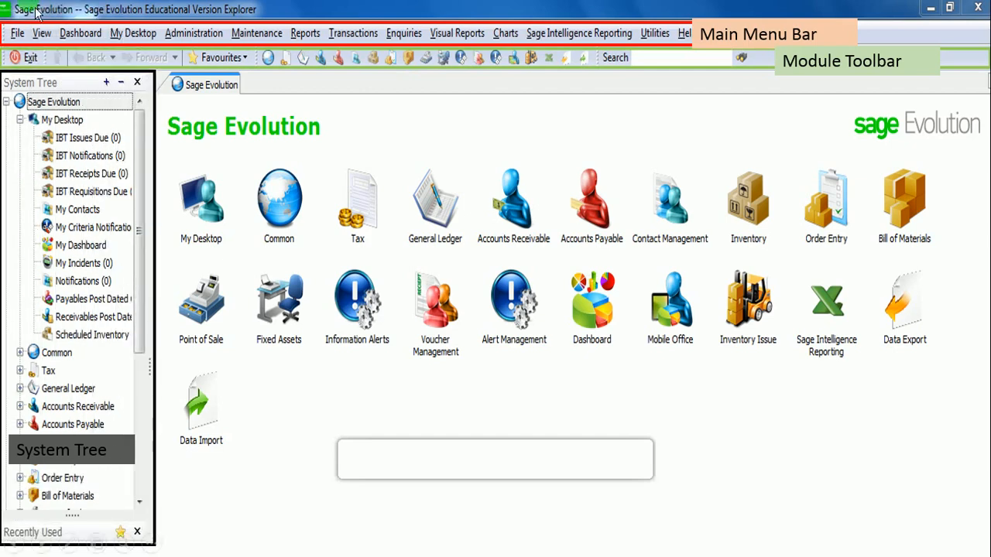
{"action": "mouse_move", "coordinate": [147, 354]}
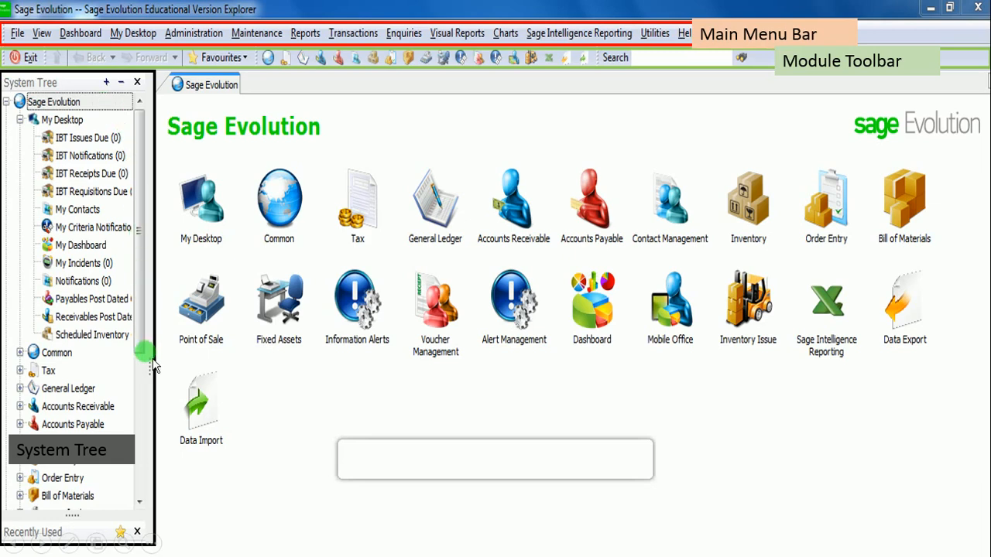
{"action": "mouse_move", "coordinate": [34, 91]}
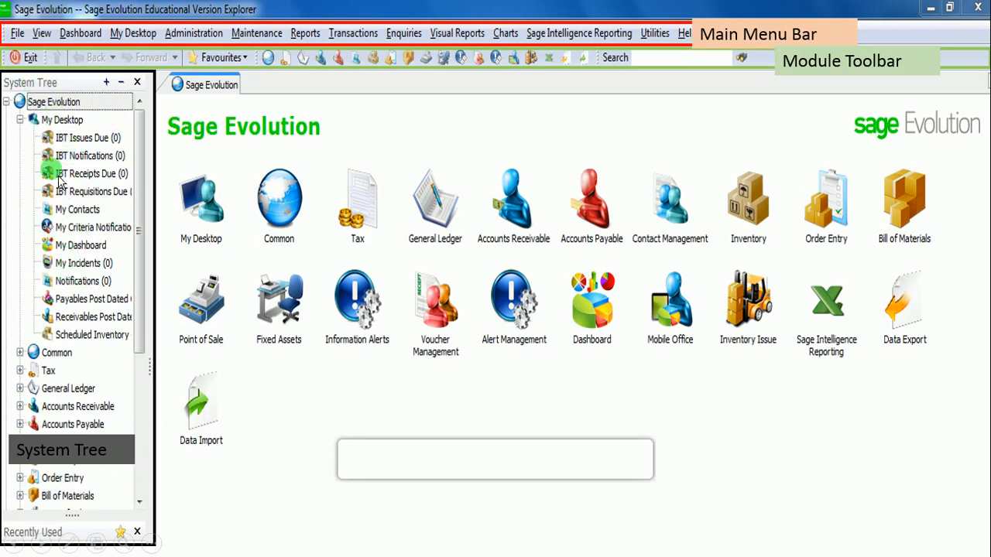
{"action": "mouse_move", "coordinate": [78, 209]}
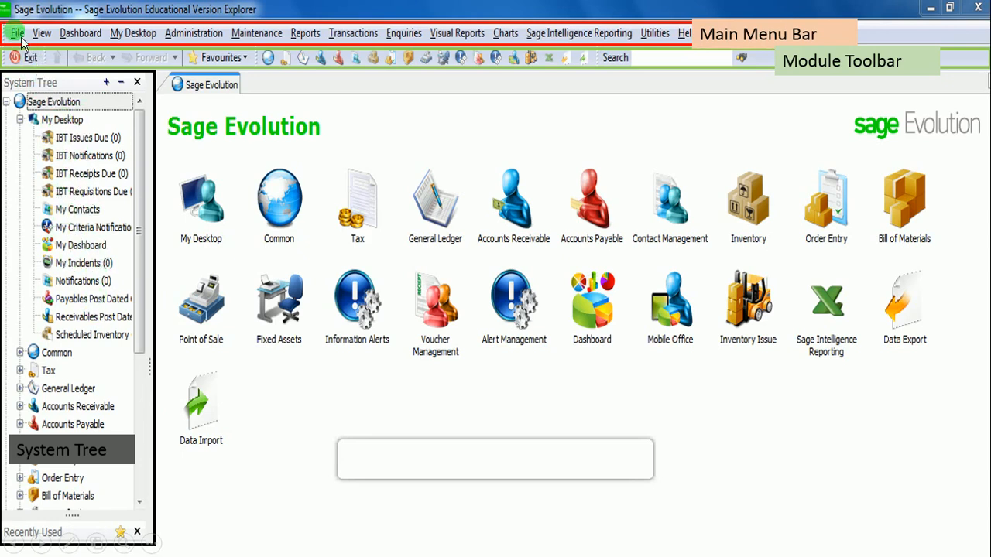
{"action": "mouse_move", "coordinate": [684, 34]}
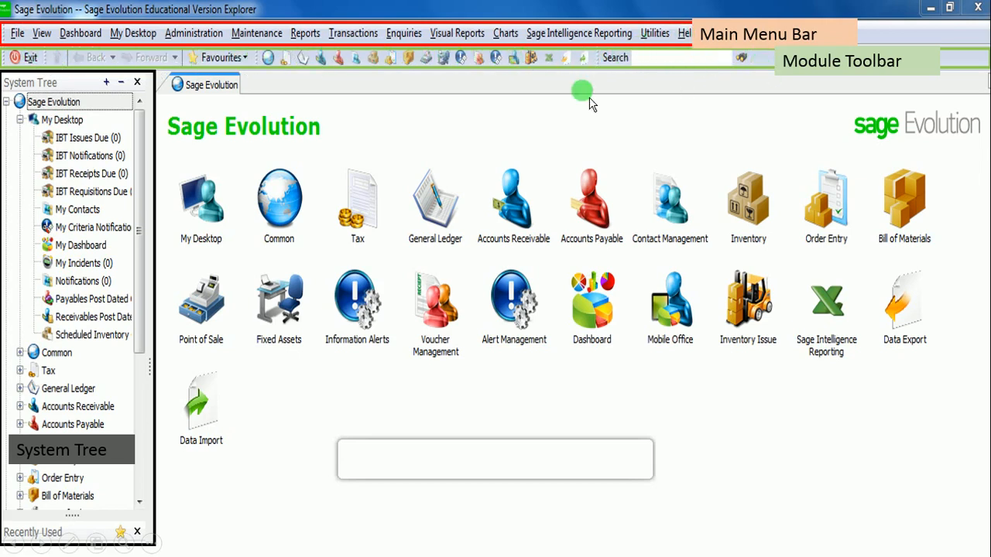
{"action": "mouse_move", "coordinate": [819, 95]}
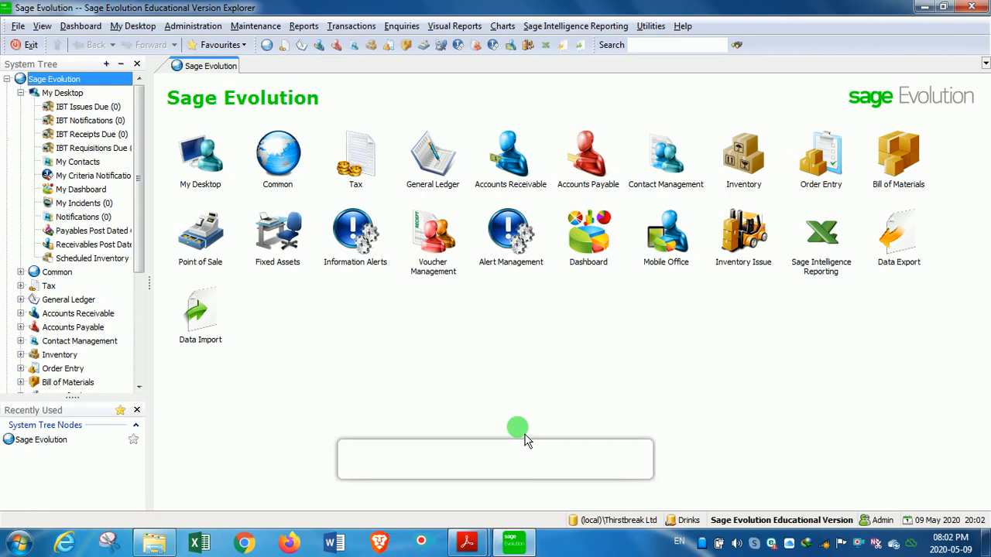
{"action": "mouse_move", "coordinate": [545, 277]}
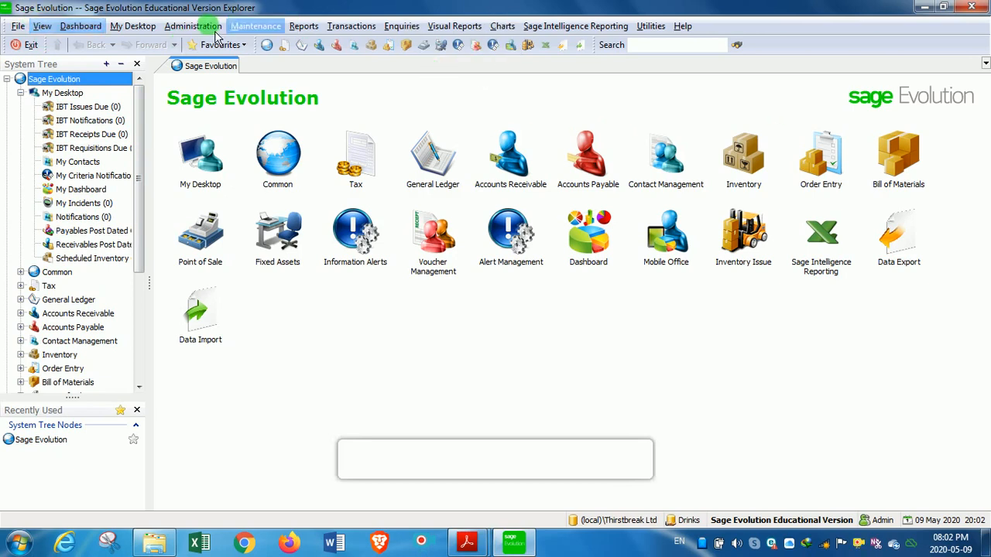
{"action": "mouse_move", "coordinate": [542, 74]}
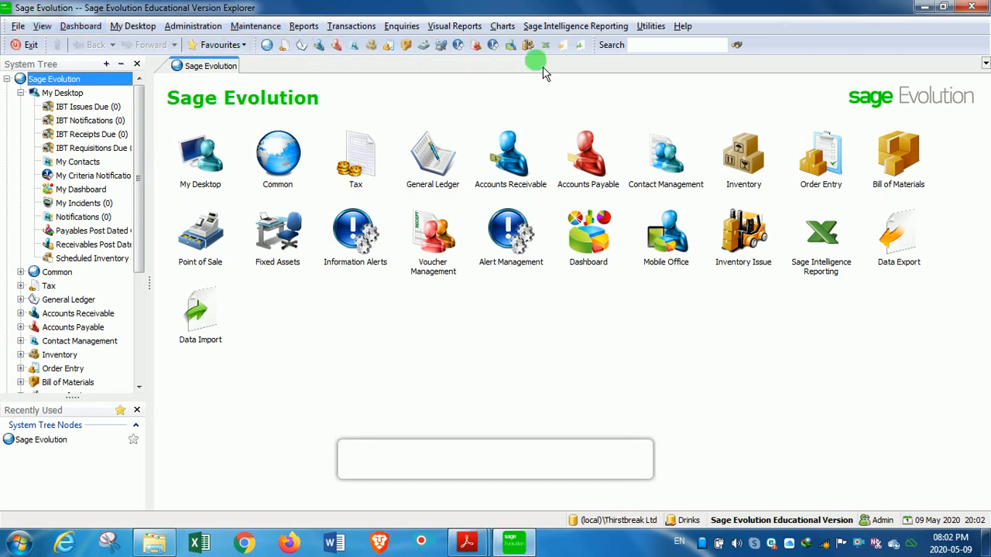
{"action": "mouse_move", "coordinate": [508, 61]}
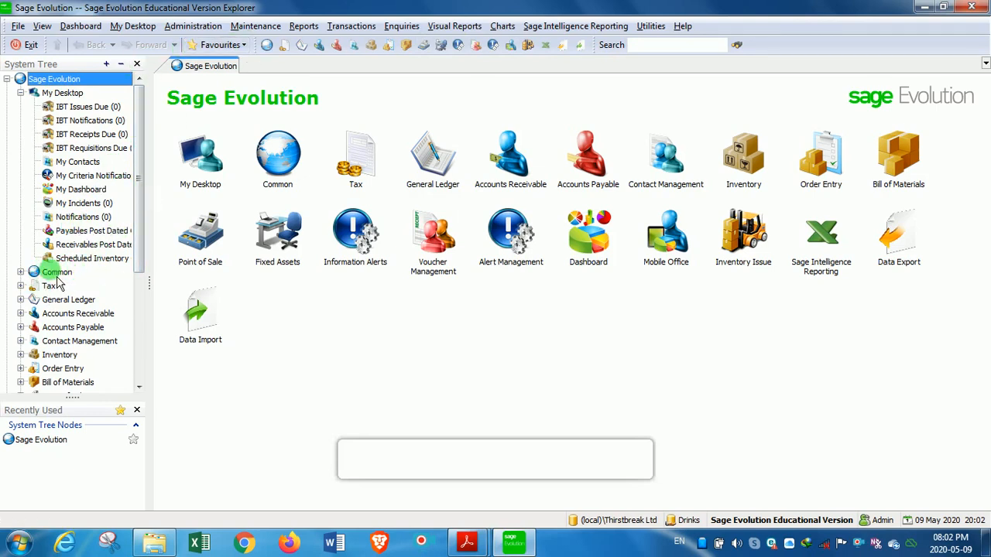
- Expand the Common and Tax tree branches and show the Common Maintenance page
{"action": "left_click", "coordinate": [20, 272]}
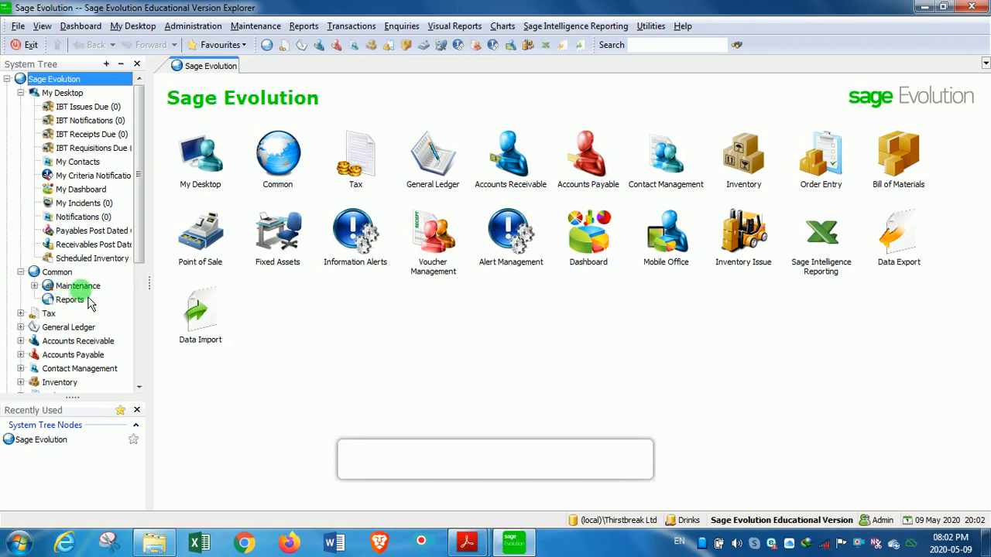
{"action": "mouse_move", "coordinate": [39, 339]}
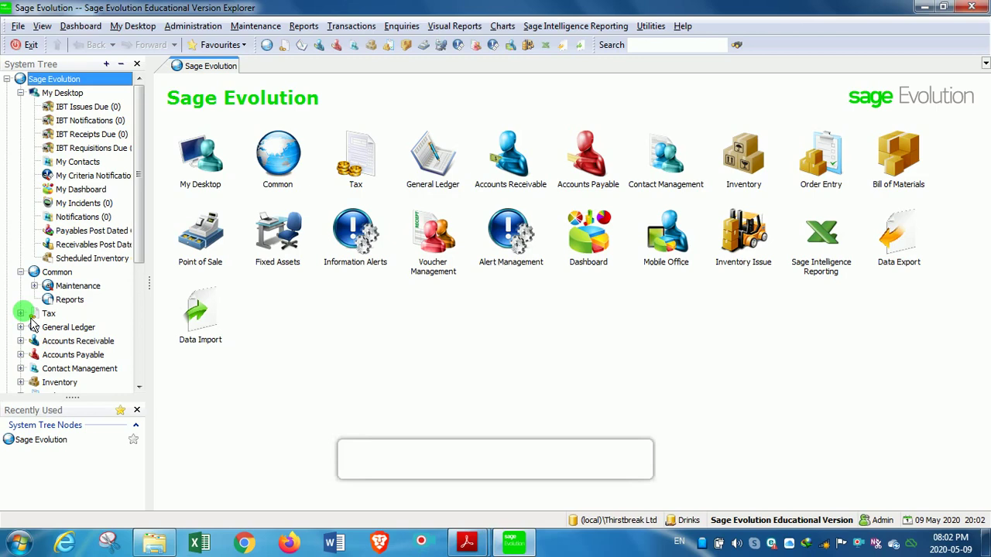
{"action": "left_click", "coordinate": [21, 313]}
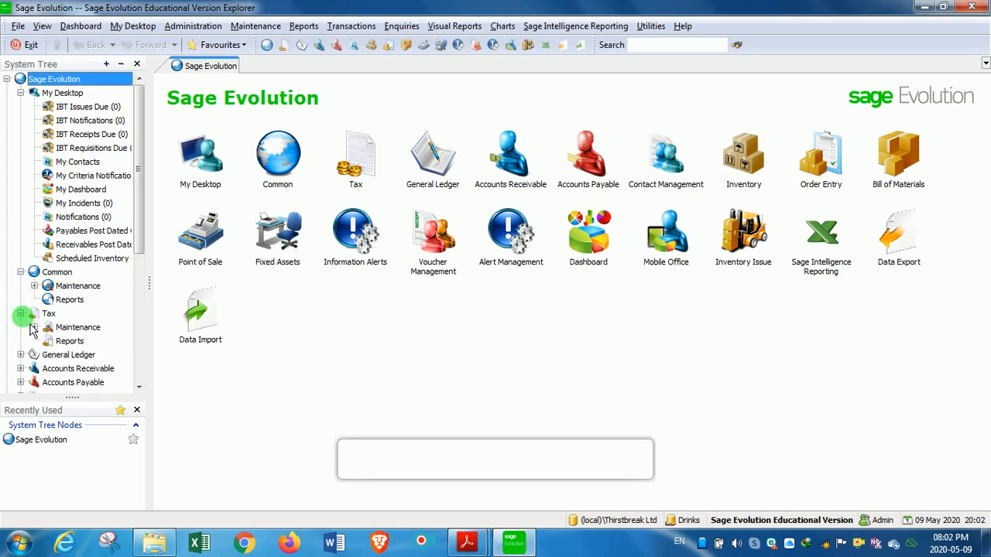
{"action": "left_click", "coordinate": [22, 313]}
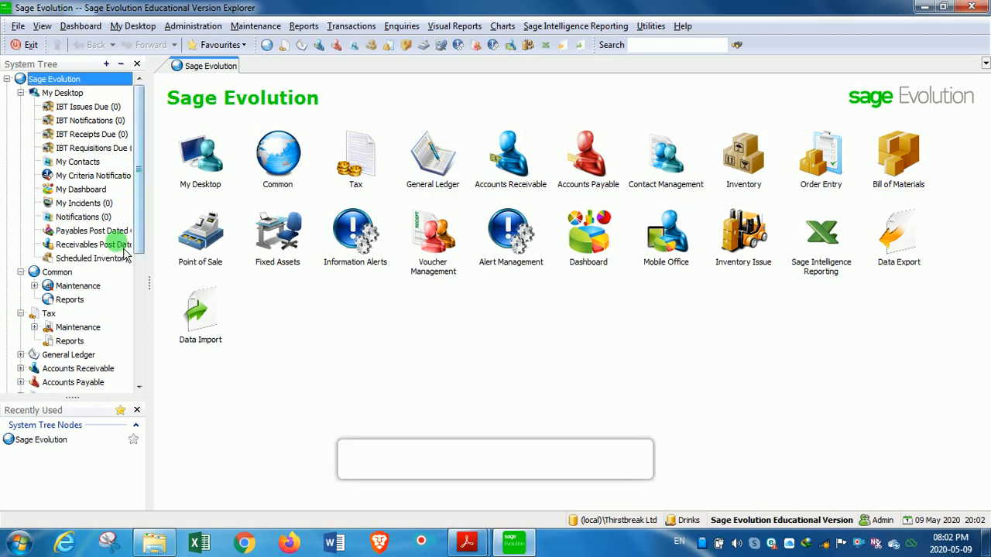
{"action": "left_click", "coordinate": [77, 285]}
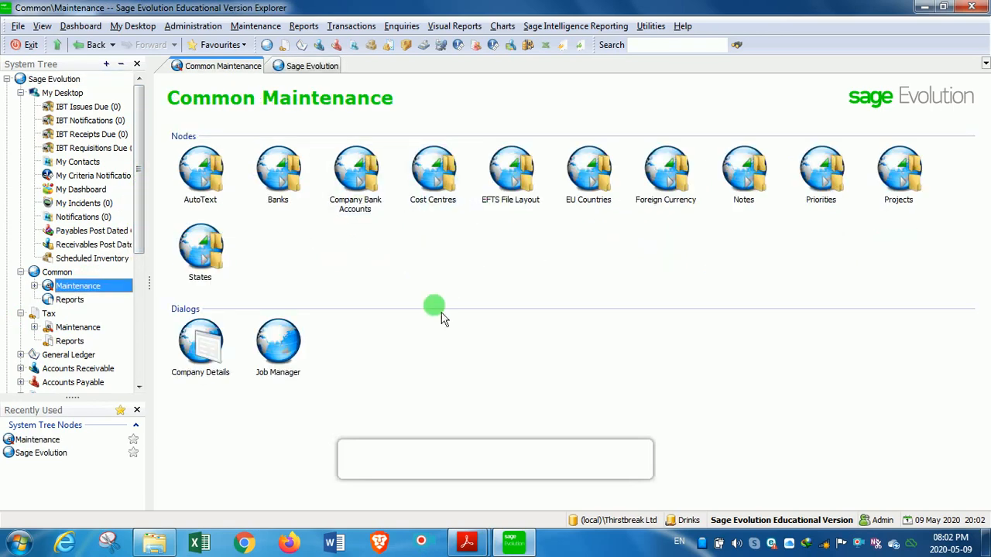
{"action": "mouse_move", "coordinate": [344, 92]}
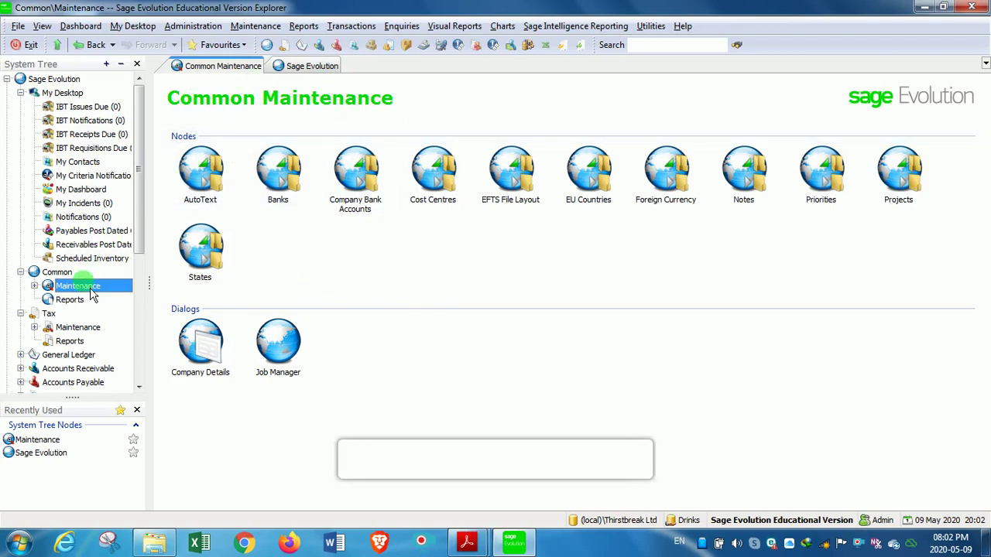
{"action": "mouse_move", "coordinate": [217, 117]}
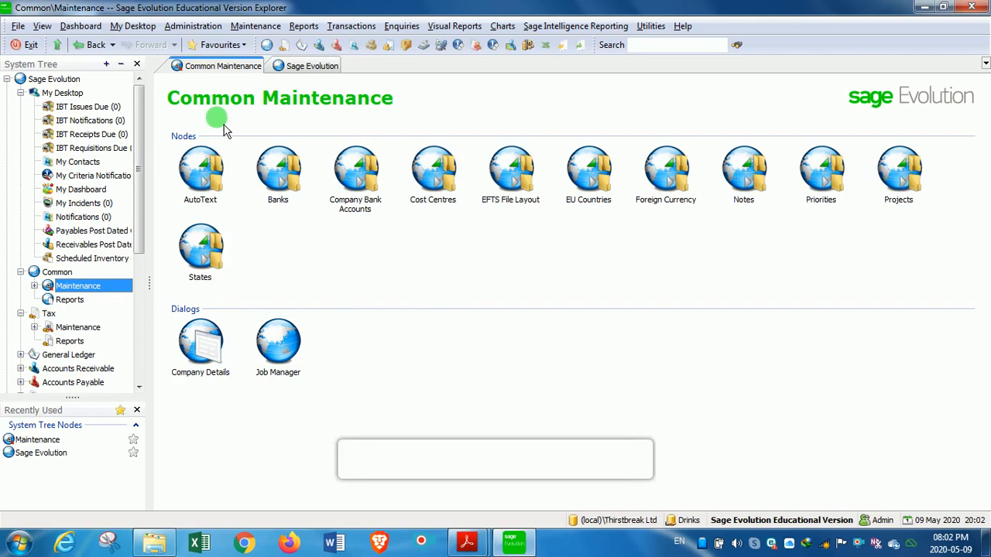
{"action": "mouse_move", "coordinate": [105, 285]}
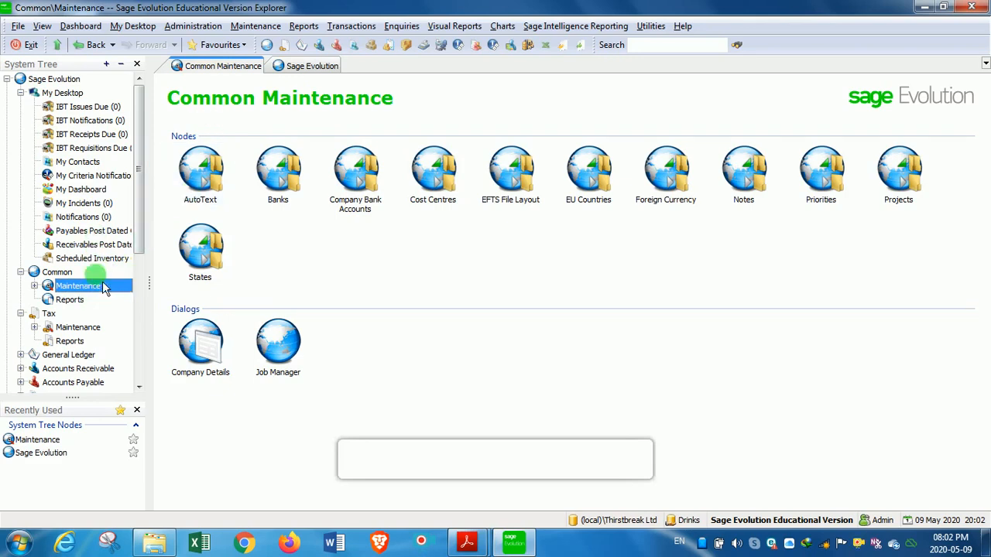
{"action": "mouse_move", "coordinate": [158, 120]}
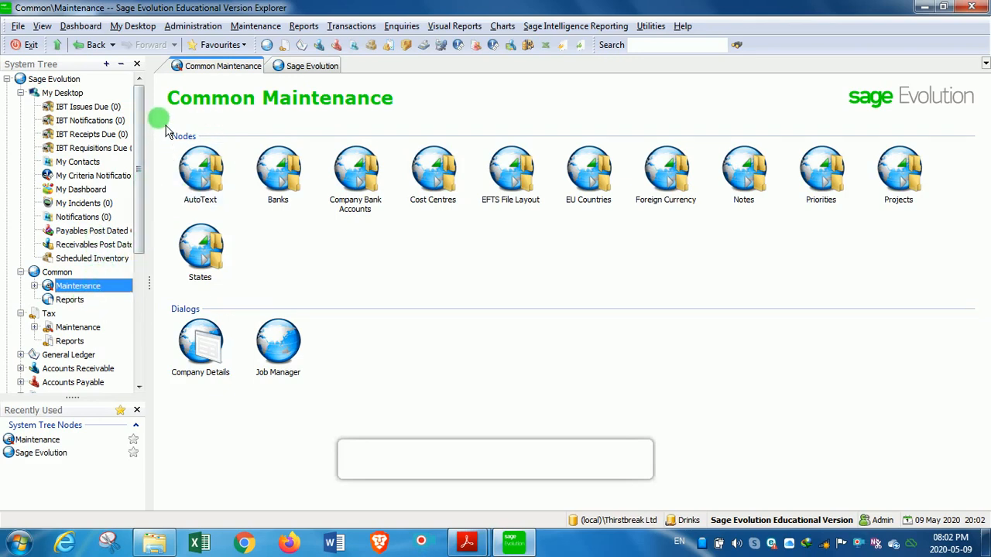
{"action": "mouse_move", "coordinate": [121, 64]}
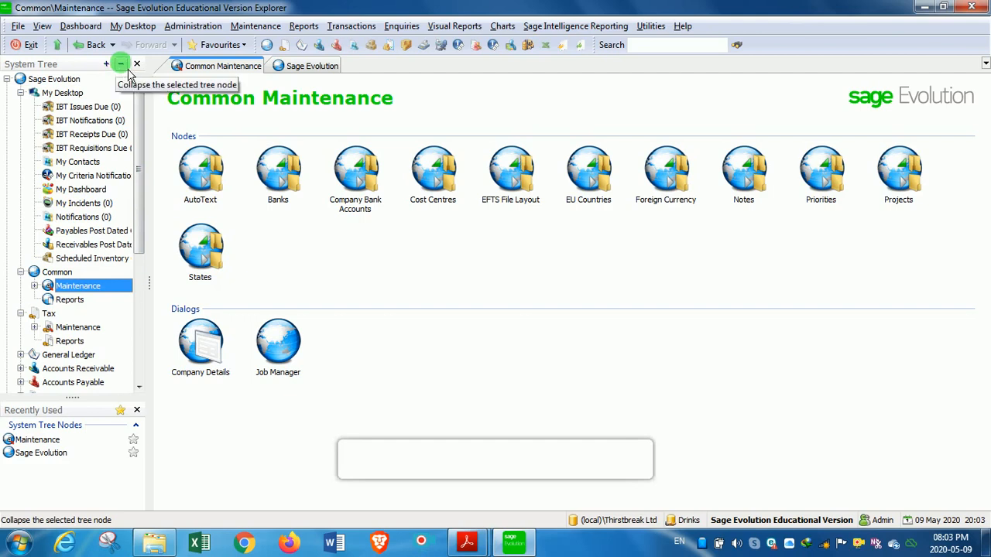
- Collapse the Common branch and show the Common module page itself
{"action": "left_click", "coordinate": [120, 64]}
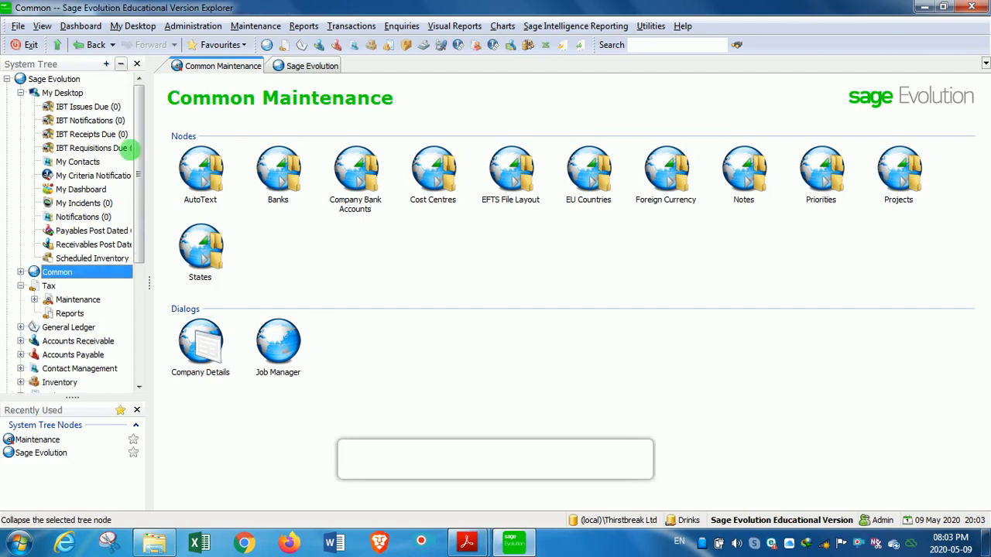
{"action": "left_click", "coordinate": [89, 44]}
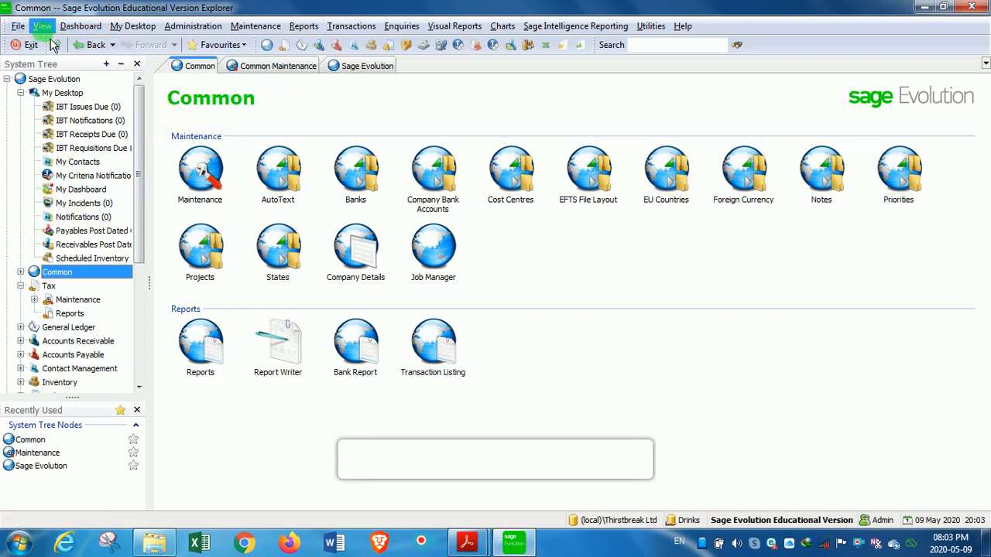
- Hide the system tree via View > Show System Tree, then restore it
{"action": "left_click", "coordinate": [43, 25]}
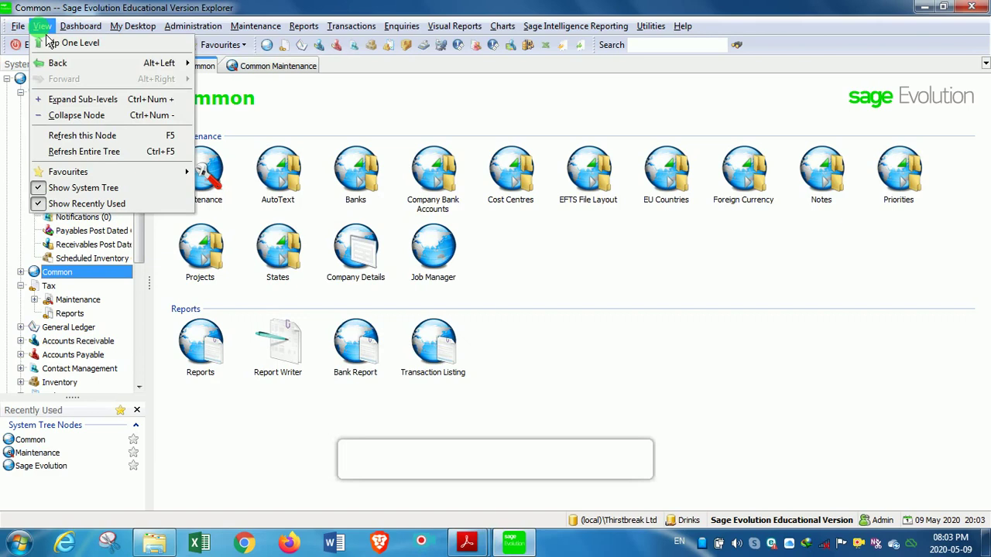
{"action": "mouse_move", "coordinate": [83, 188]}
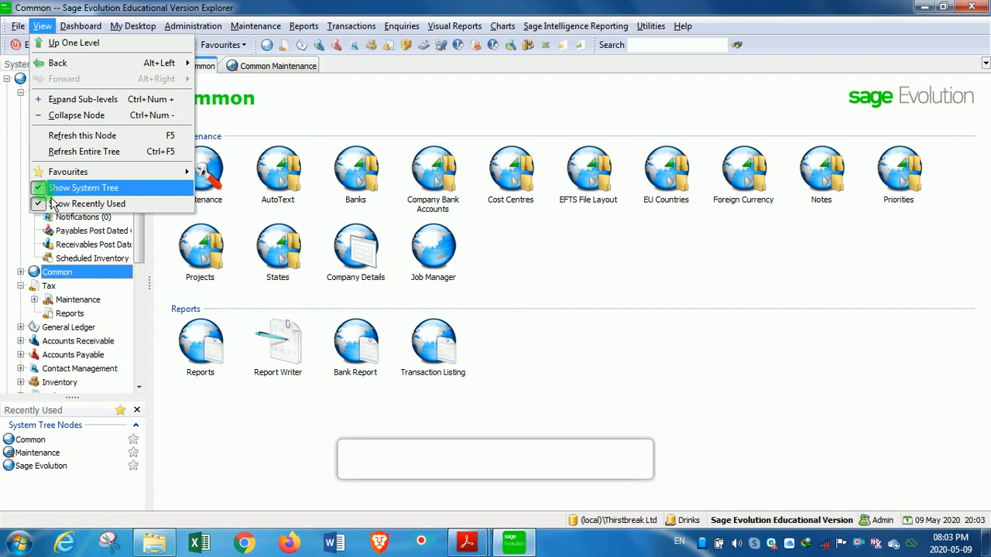
{"action": "left_click", "coordinate": [84, 187]}
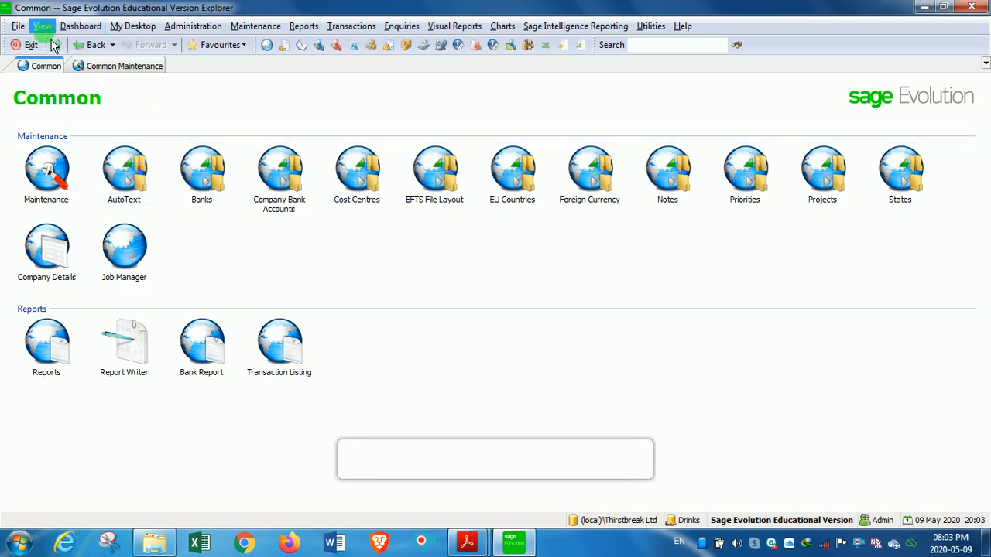
{"action": "left_click", "coordinate": [43, 25]}
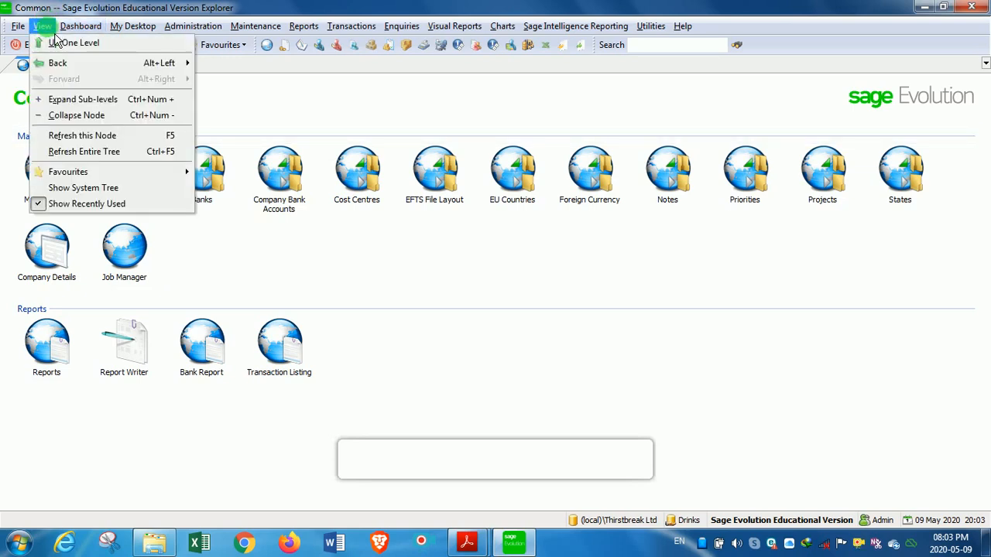
{"action": "mouse_move", "coordinate": [69, 170]}
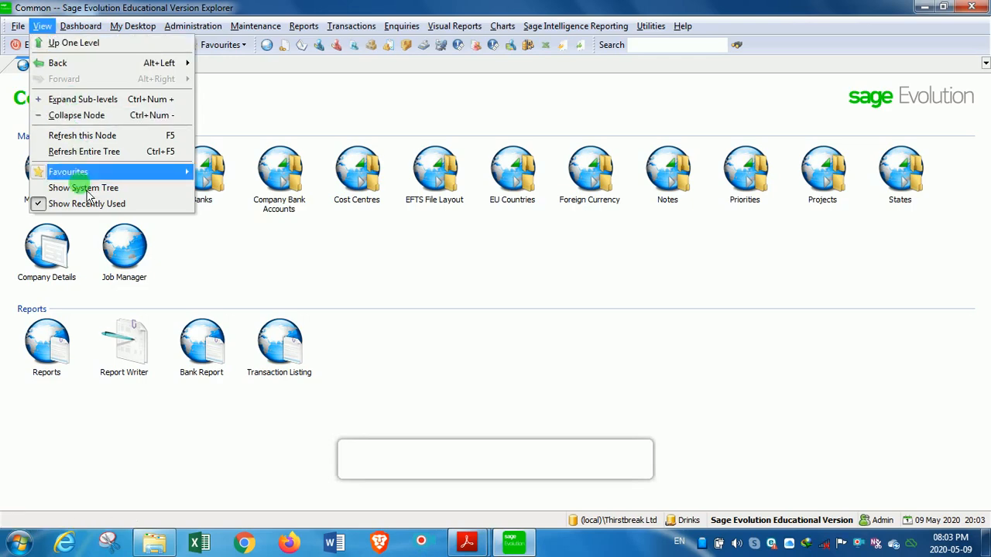
{"action": "left_click", "coordinate": [84, 188]}
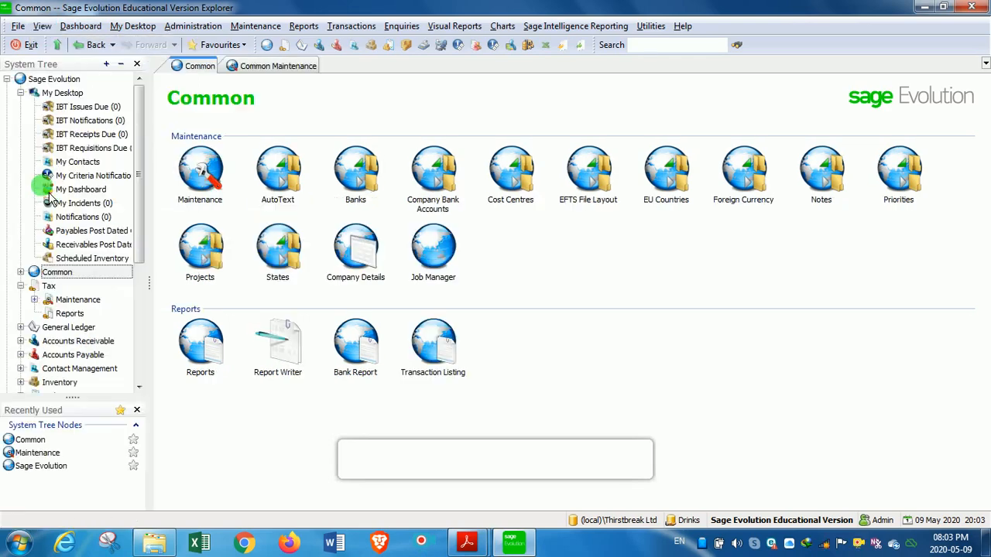
{"action": "mouse_move", "coordinate": [357, 246]}
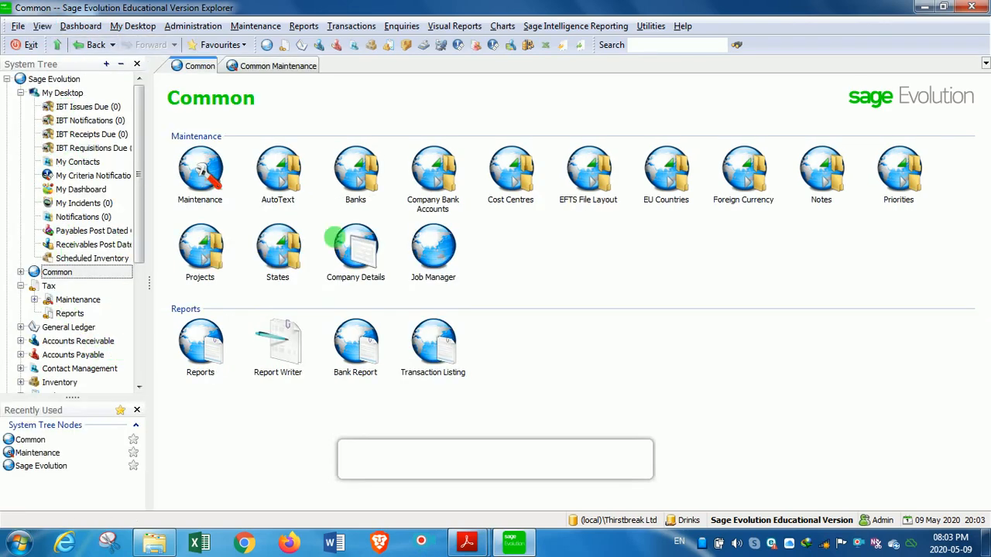
{"action": "mouse_move", "coordinate": [446, 80]}
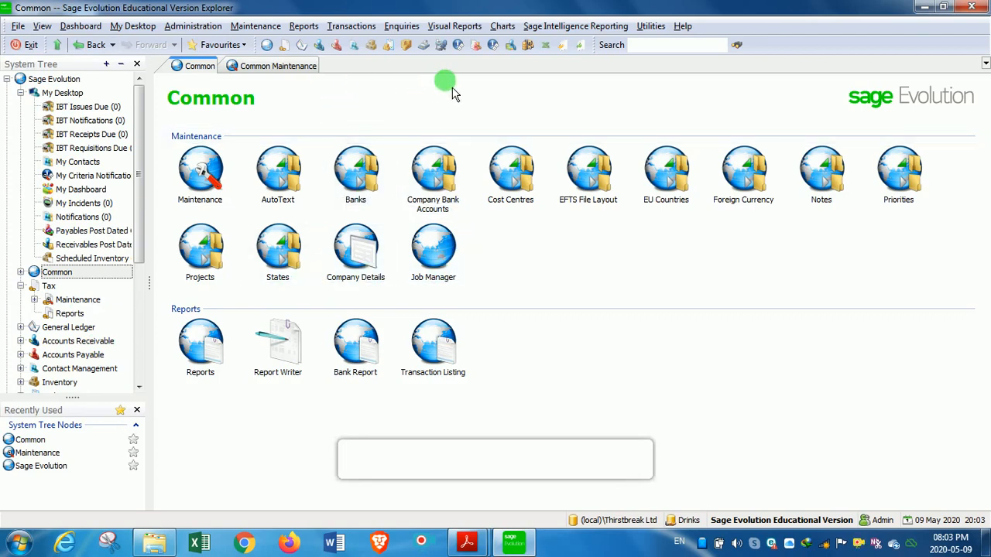
{"action": "mouse_move", "coordinate": [322, 106]}
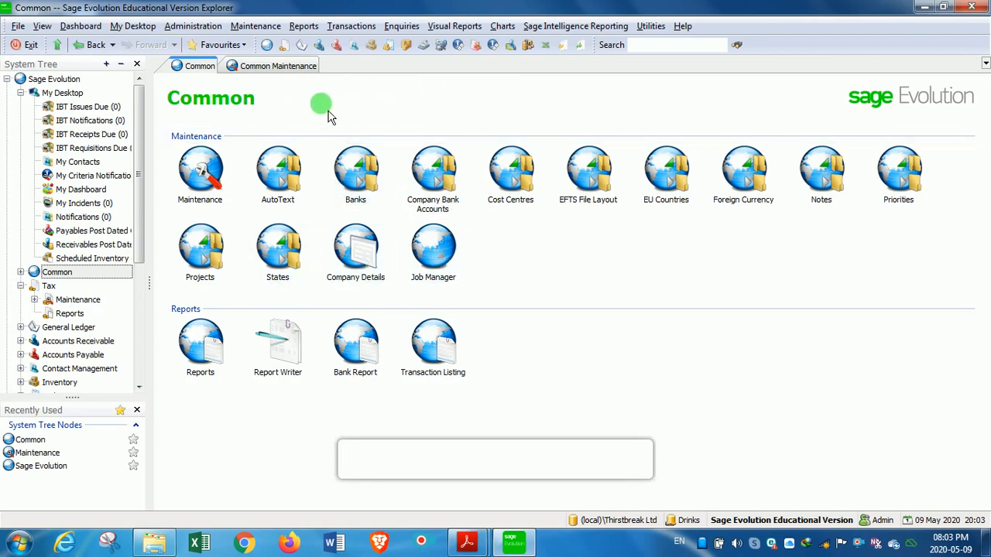
{"action": "mouse_move", "coordinate": [514, 103]}
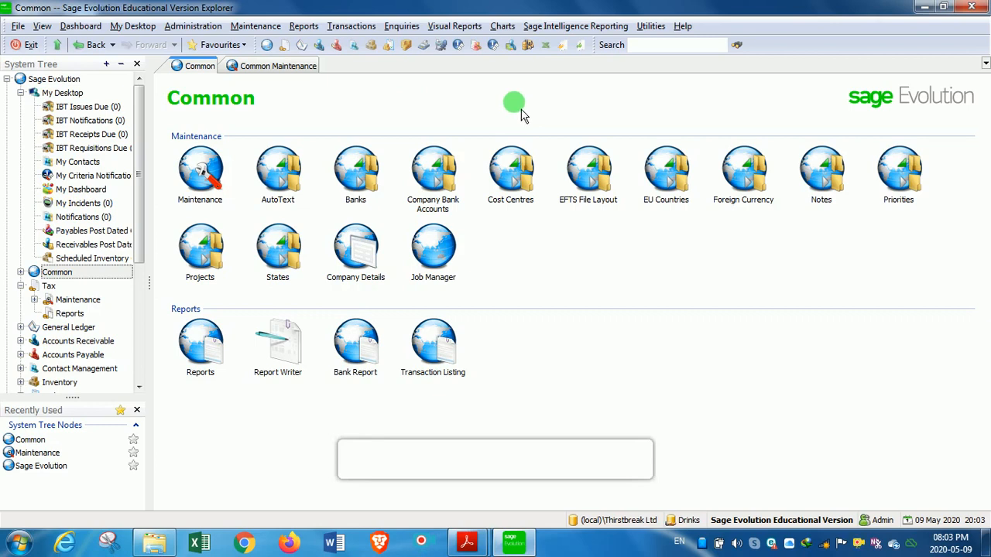
{"action": "mouse_move", "coordinate": [420, 85]}
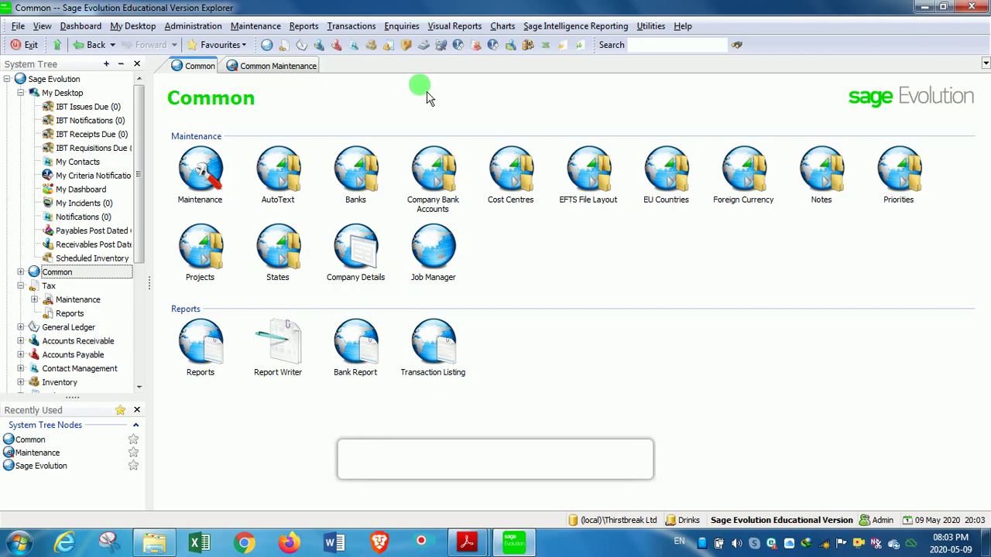
{"action": "mouse_move", "coordinate": [425, 107]}
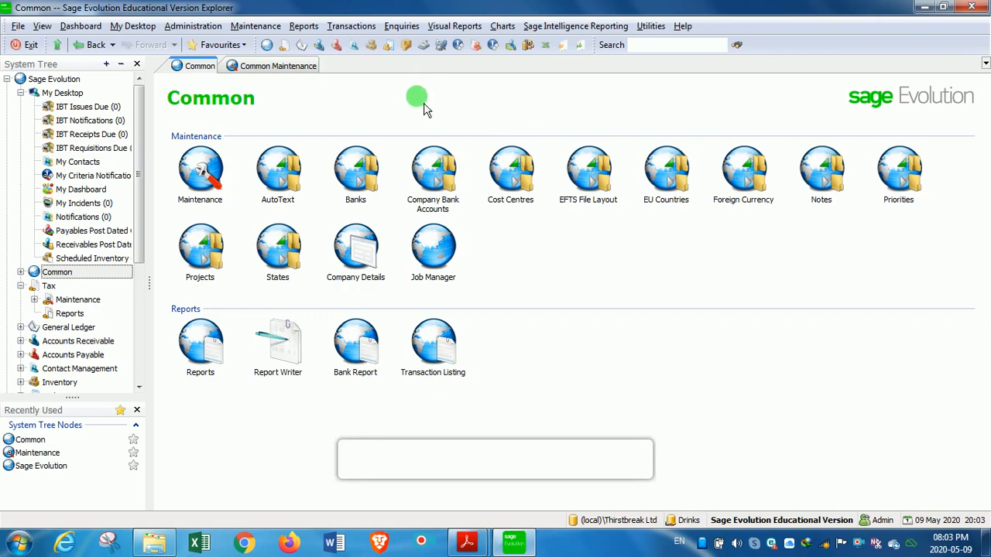
{"action": "mouse_move", "coordinate": [303, 25]}
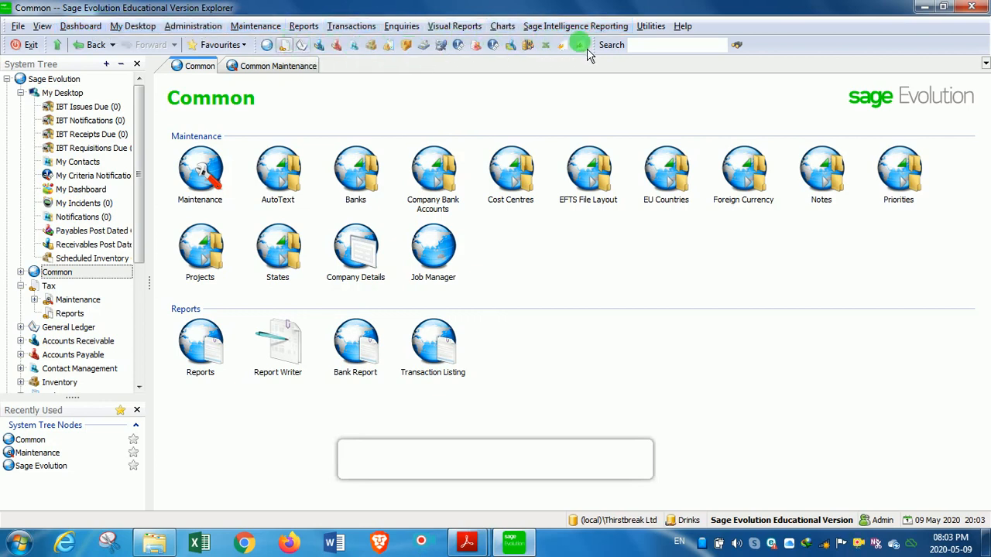
{"action": "mouse_move", "coordinate": [70, 203]}
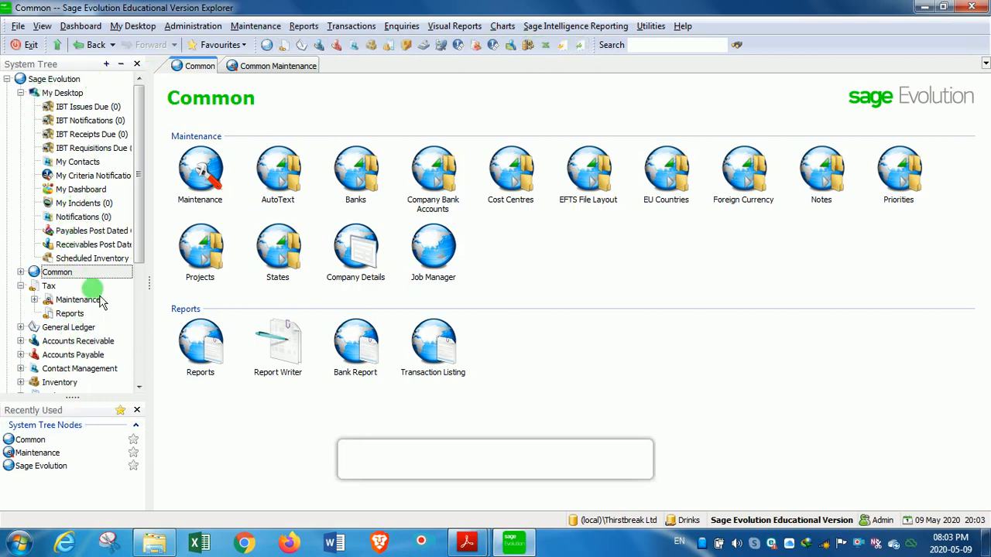
{"action": "mouse_move", "coordinate": [108, 257]}
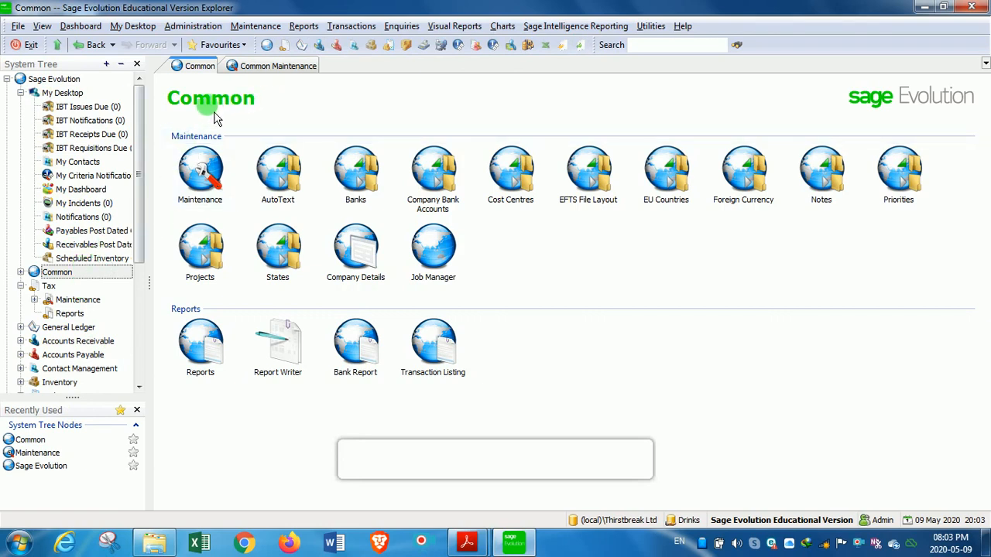
{"action": "mouse_move", "coordinate": [937, 164]}
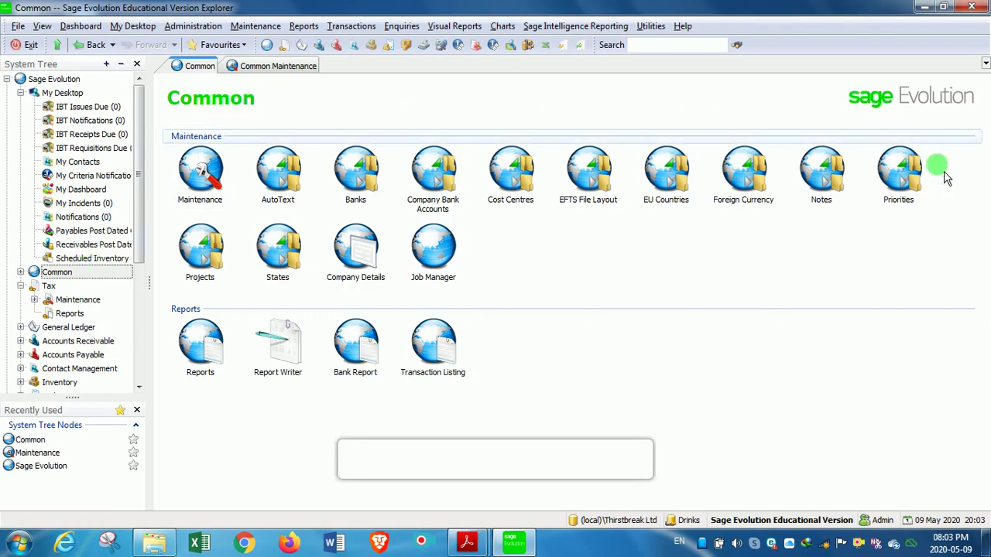
{"action": "mouse_move", "coordinate": [260, 111]}
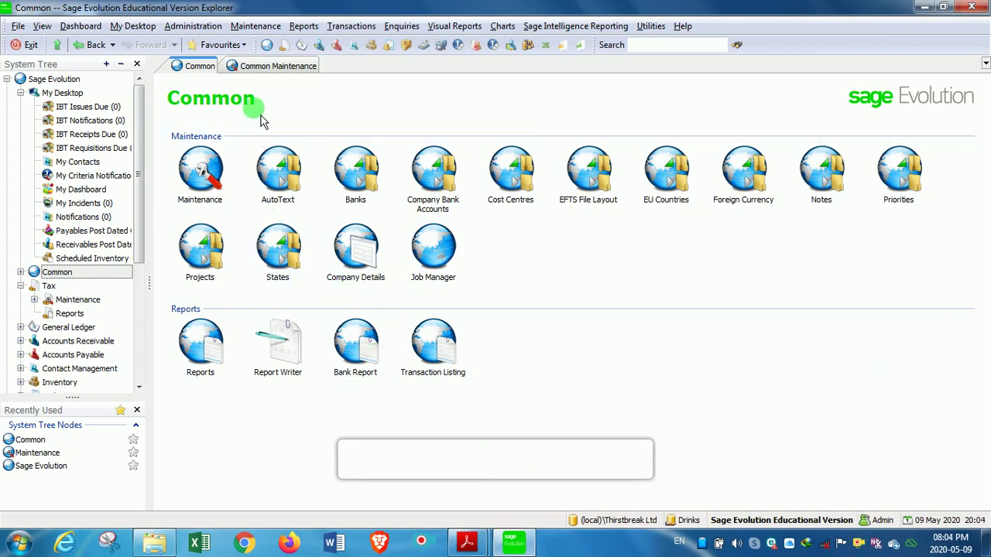